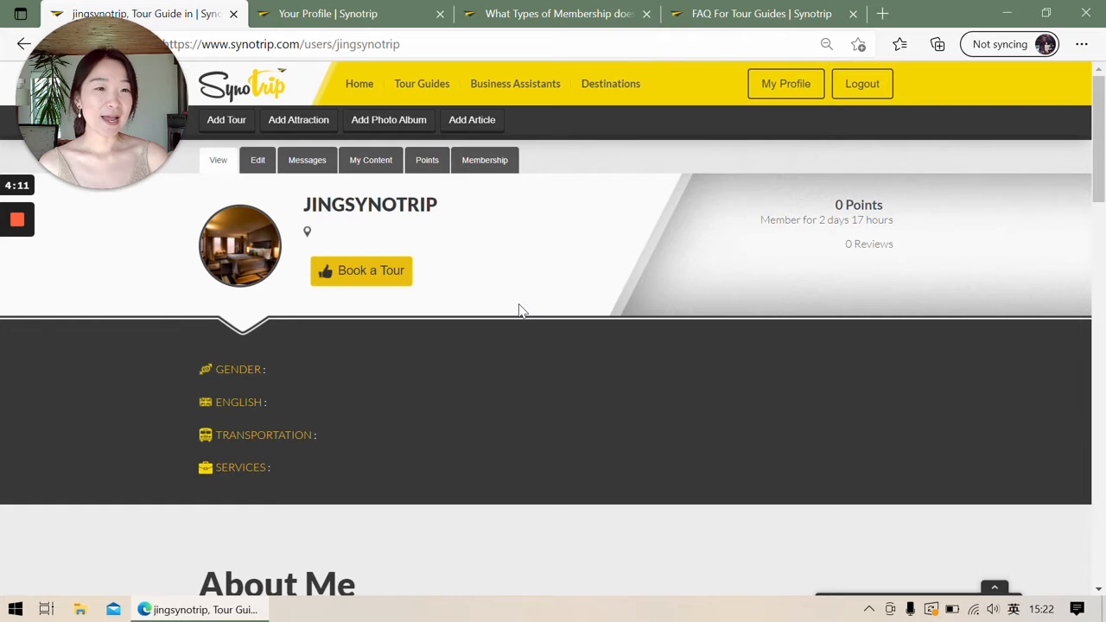
{"action": "mouse_move", "coordinate": [641, 287]}
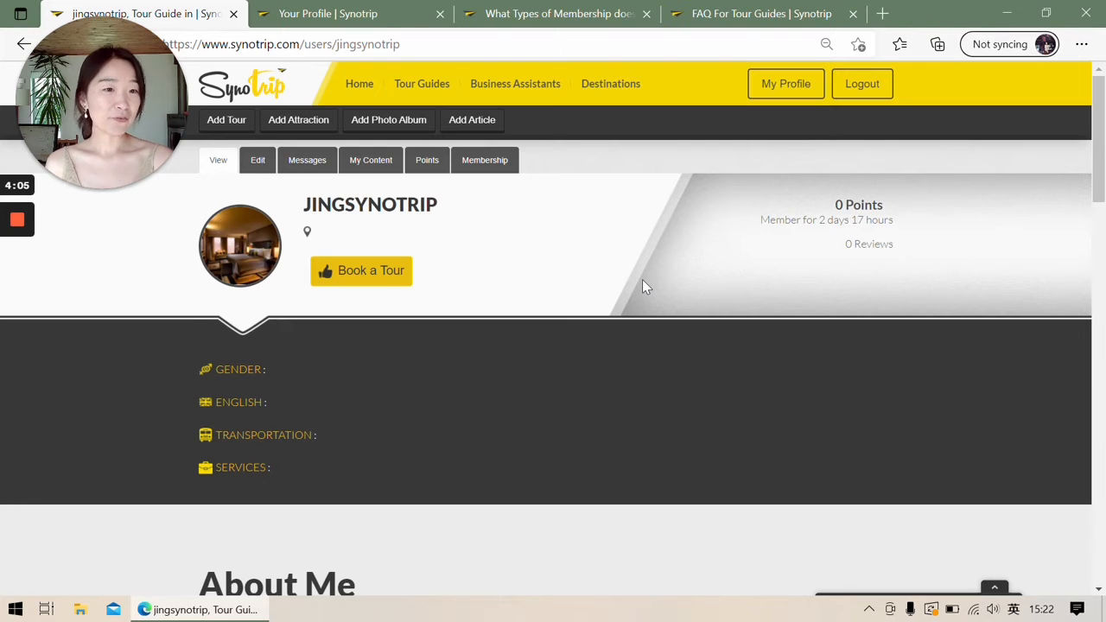
{"action": "mouse_move", "coordinate": [673, 287]}
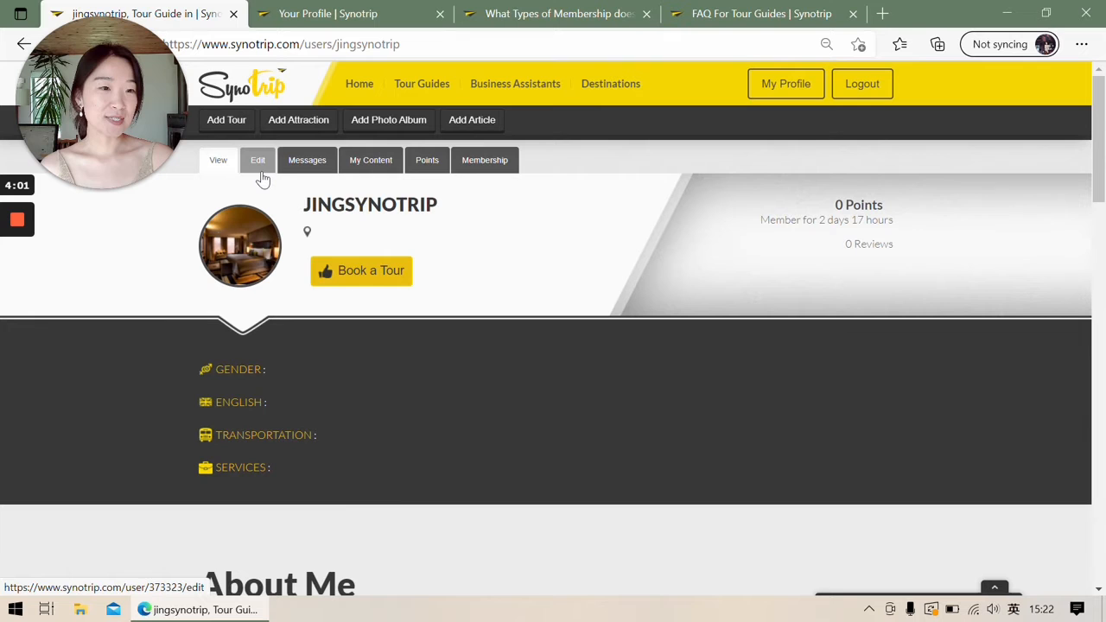
- Open the profile edit form's Profile section down to the tagline, location and English-level fields
{"action": "left_click", "coordinate": [257, 159]}
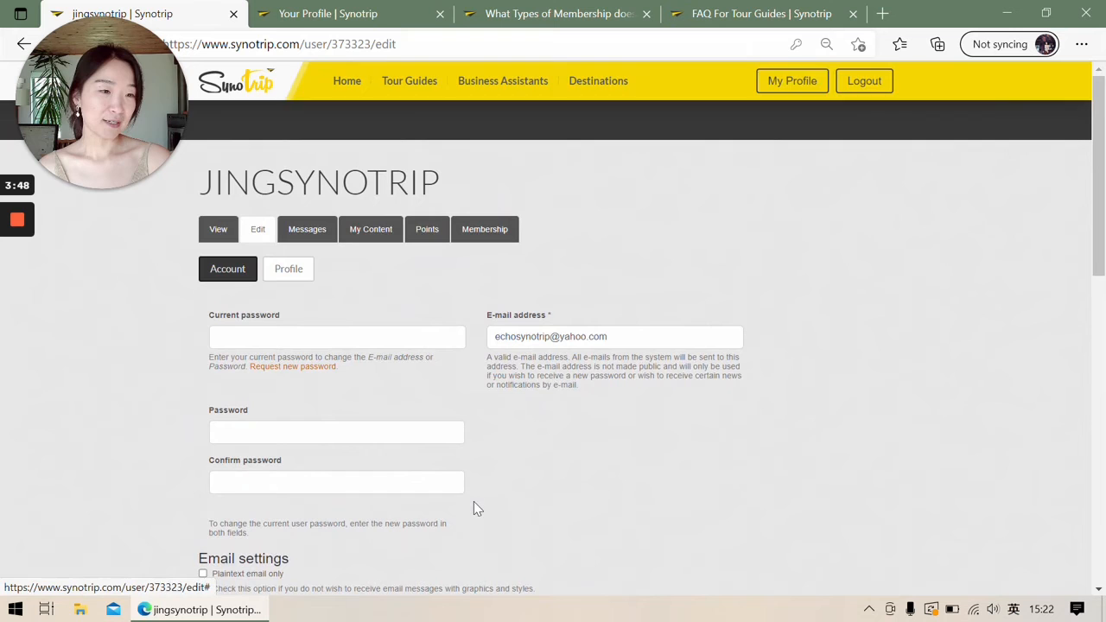
{"action": "left_click", "coordinate": [286, 269]}
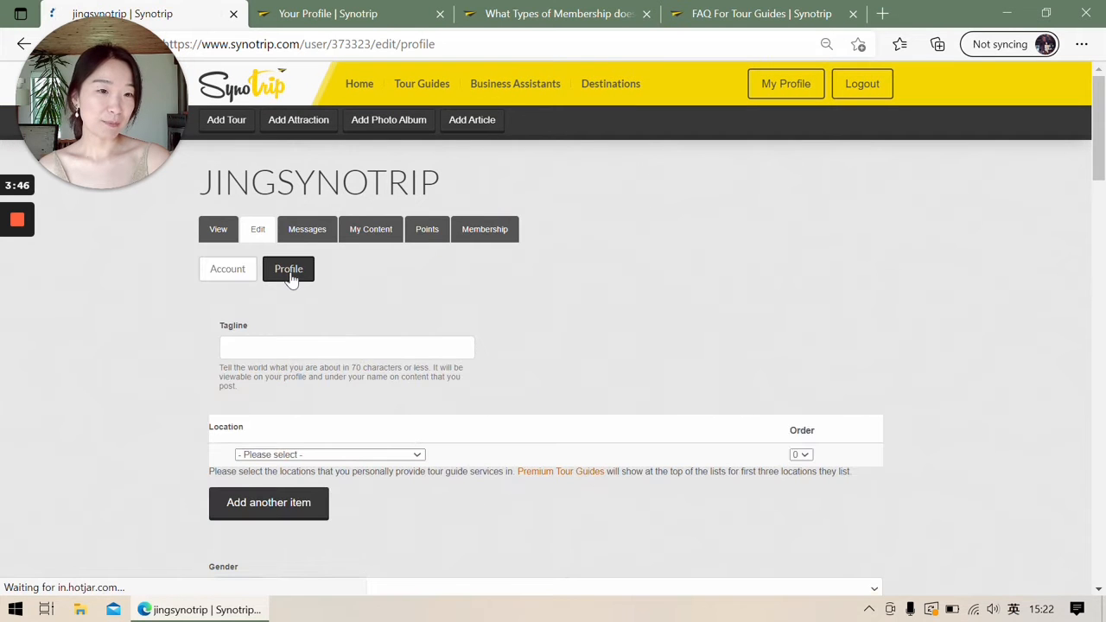
{"action": "scroll", "scroll_direction": "down", "scroll_amount": 3}
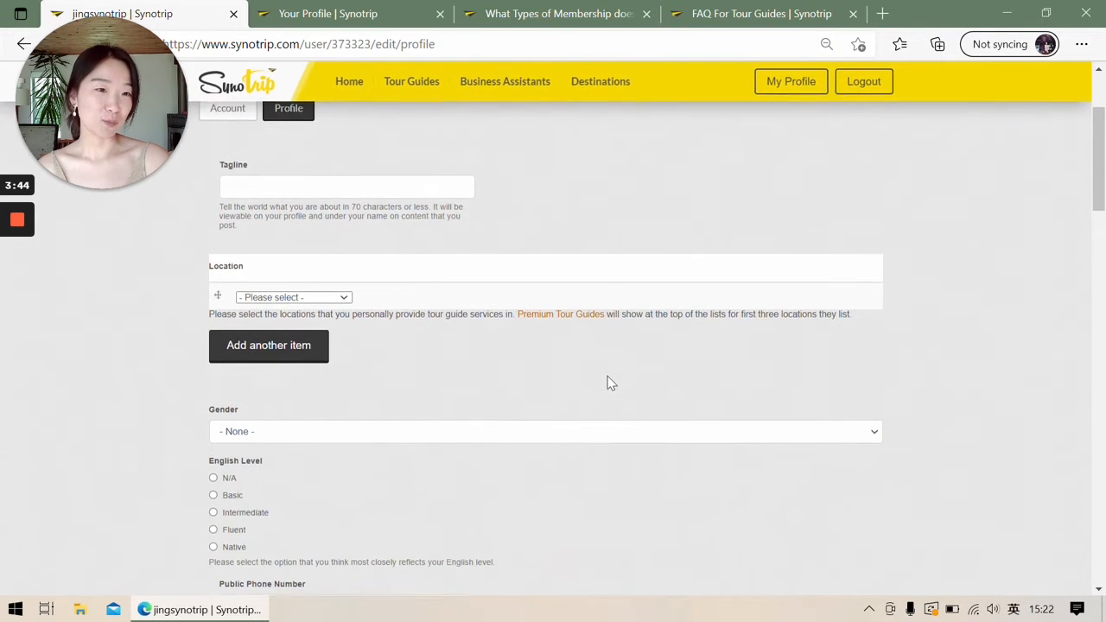
{"action": "scroll", "scroll_direction": "down", "scroll_amount": 3}
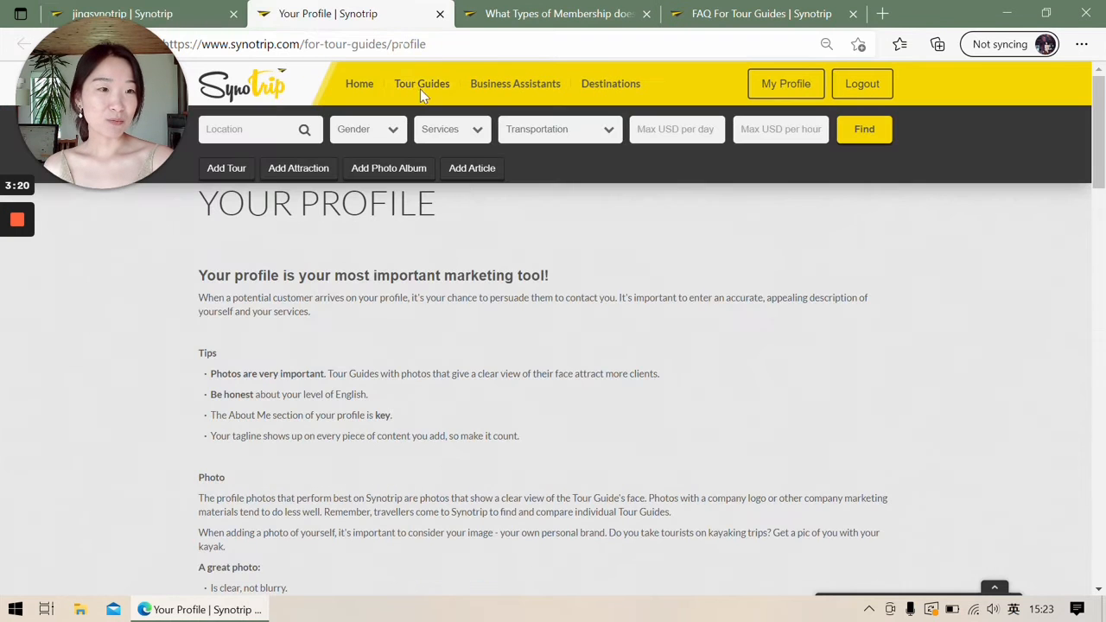
{"action": "scroll", "scroll_direction": "down", "scroll_amount": 3}
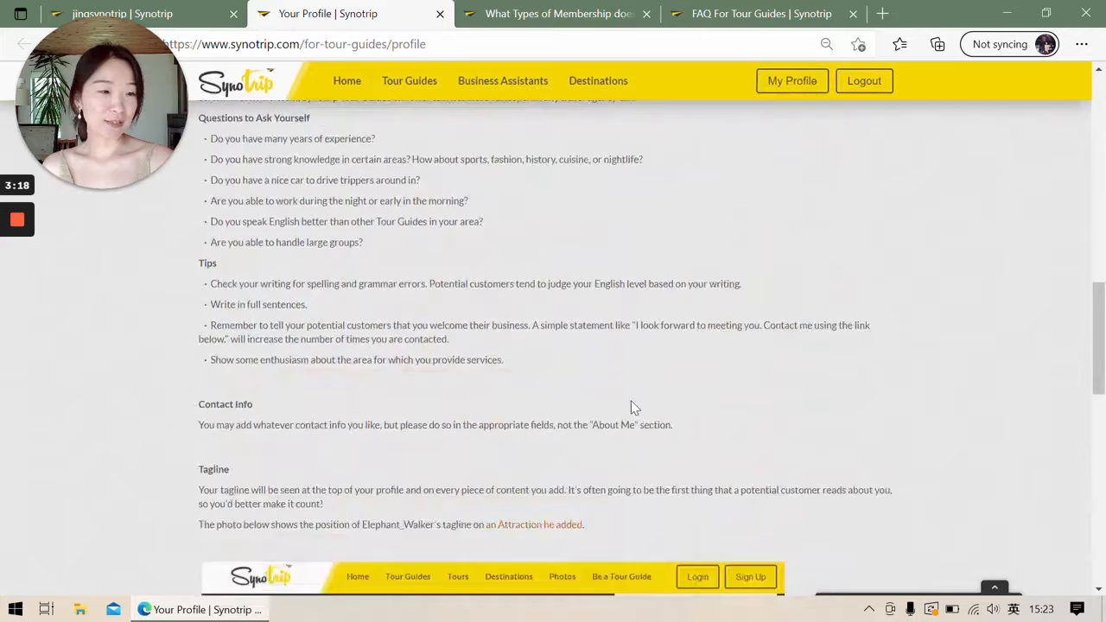
{"action": "scroll", "scroll_direction": "down", "scroll_amount": 3}
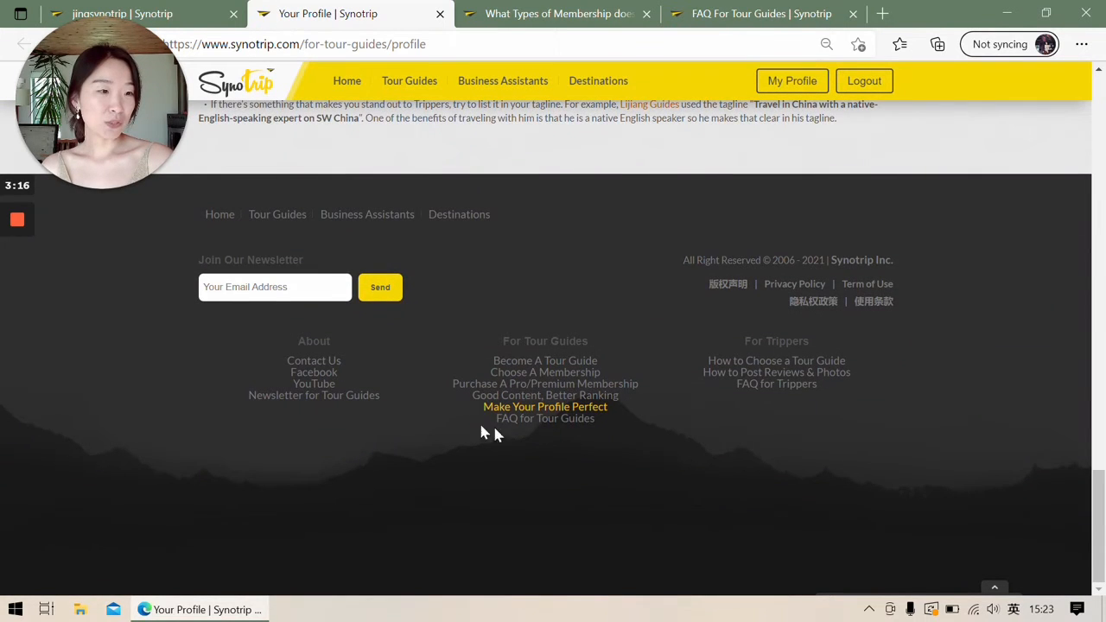
{"action": "mouse_move", "coordinate": [680, 415]}
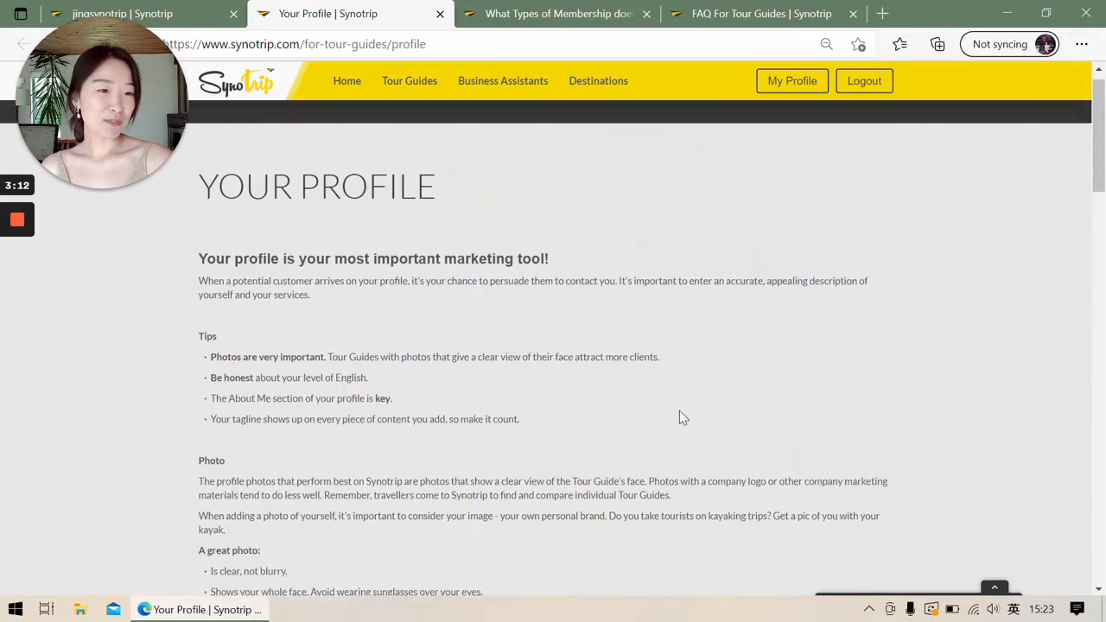
{"action": "scroll", "scroll_direction": "down", "scroll_amount": 3}
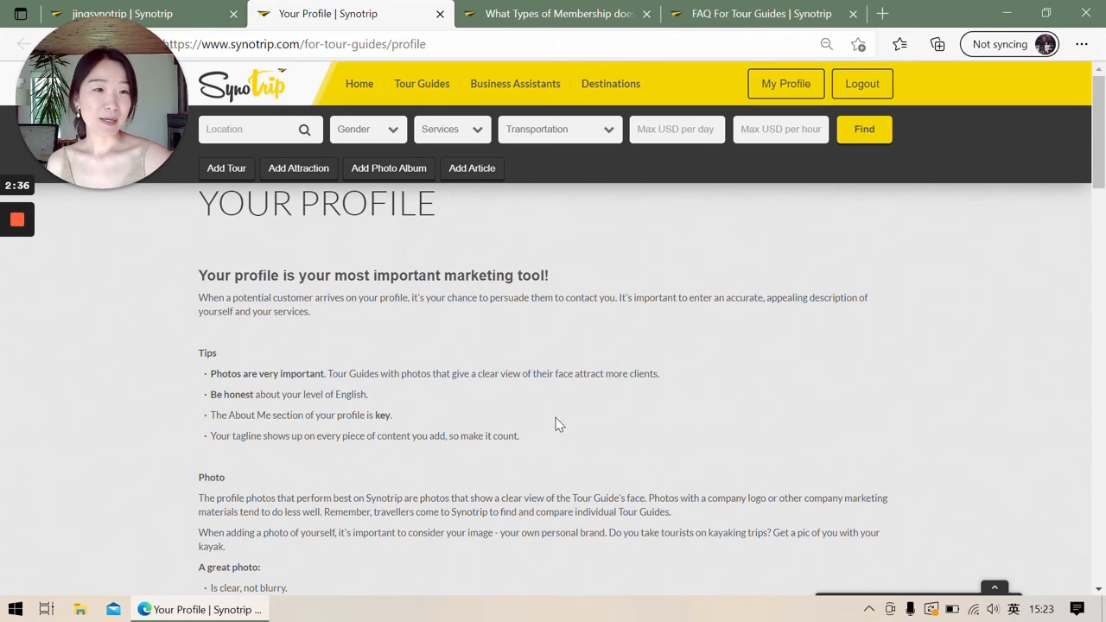
{"action": "scroll", "scroll_direction": "down", "scroll_amount": 3}
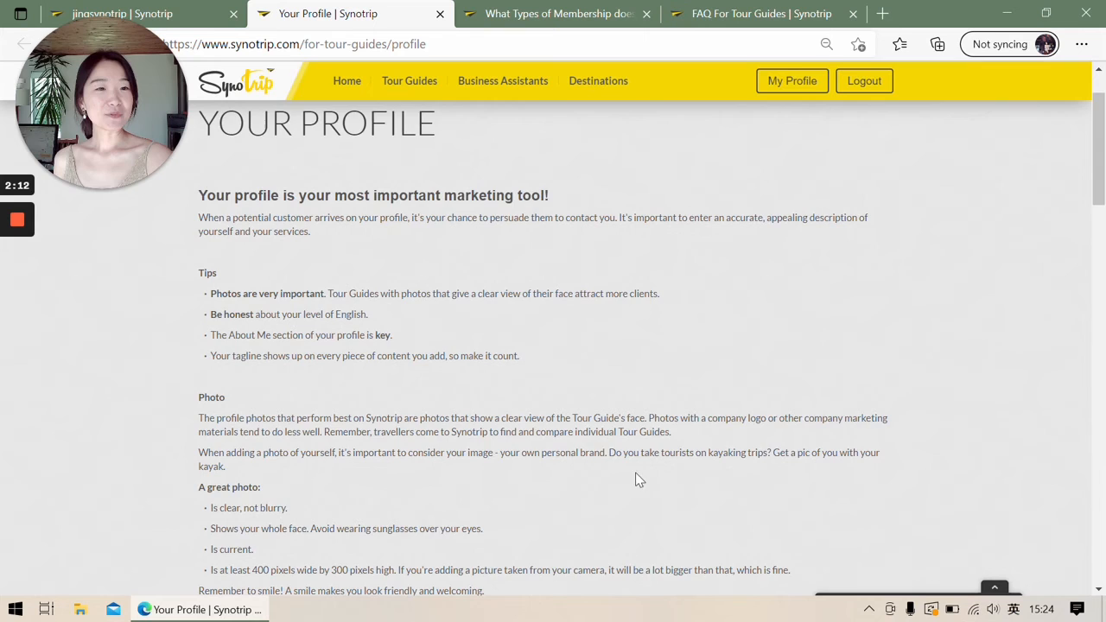
{"action": "scroll", "scroll_direction": "down", "scroll_amount": 3}
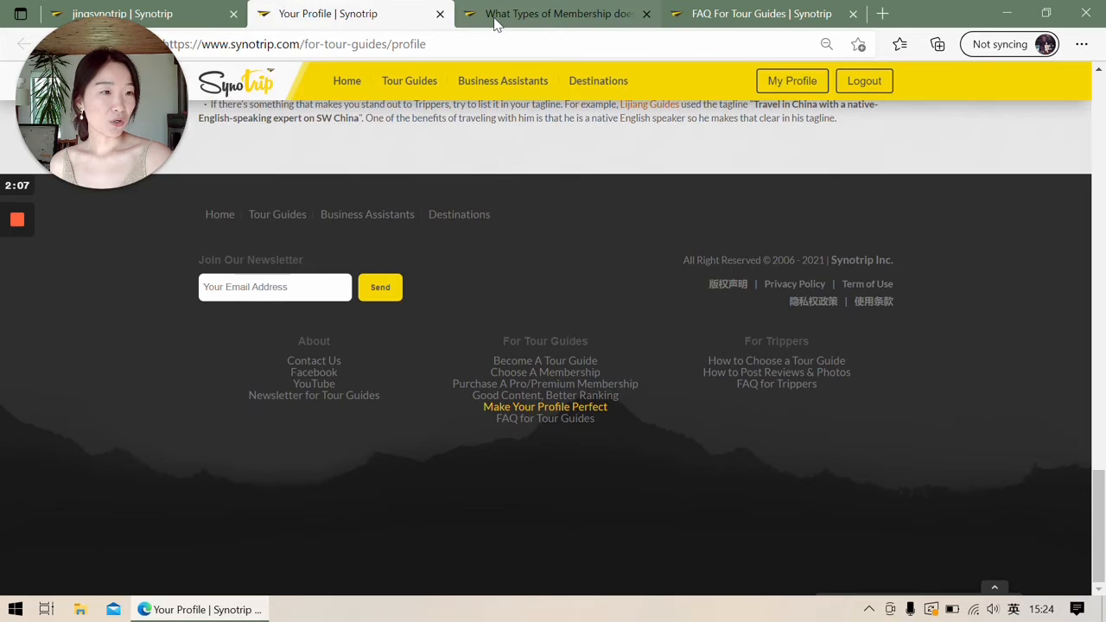
- Read the membership types article, then bring up the FAQ for tour guides page at its top
{"action": "left_click", "coordinate": [556, 14]}
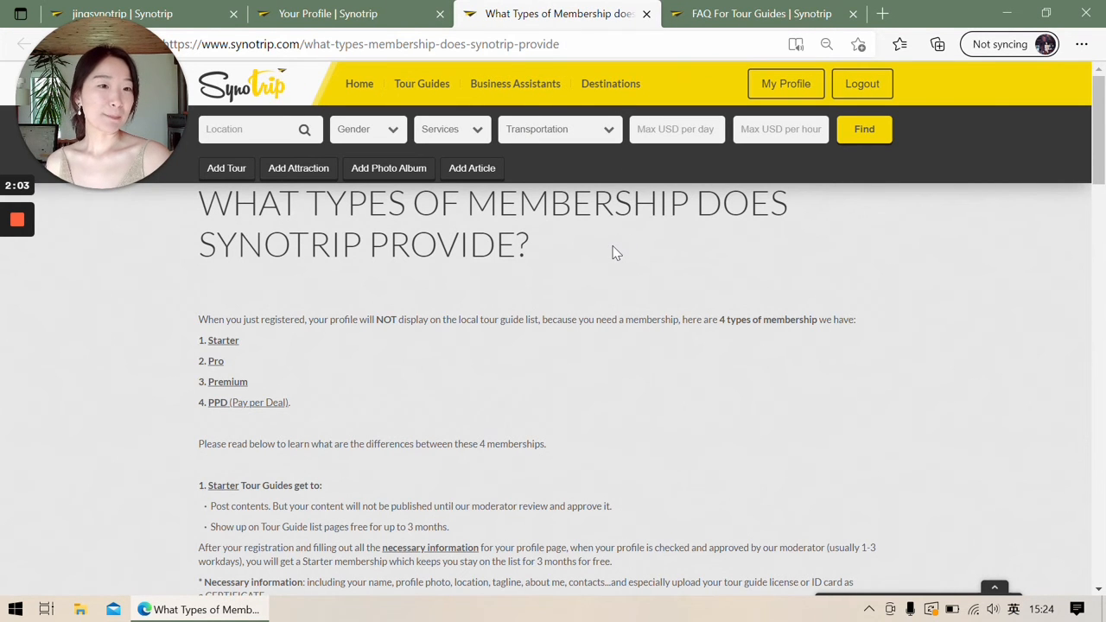
{"action": "scroll", "scroll_direction": "down", "scroll_amount": 3}
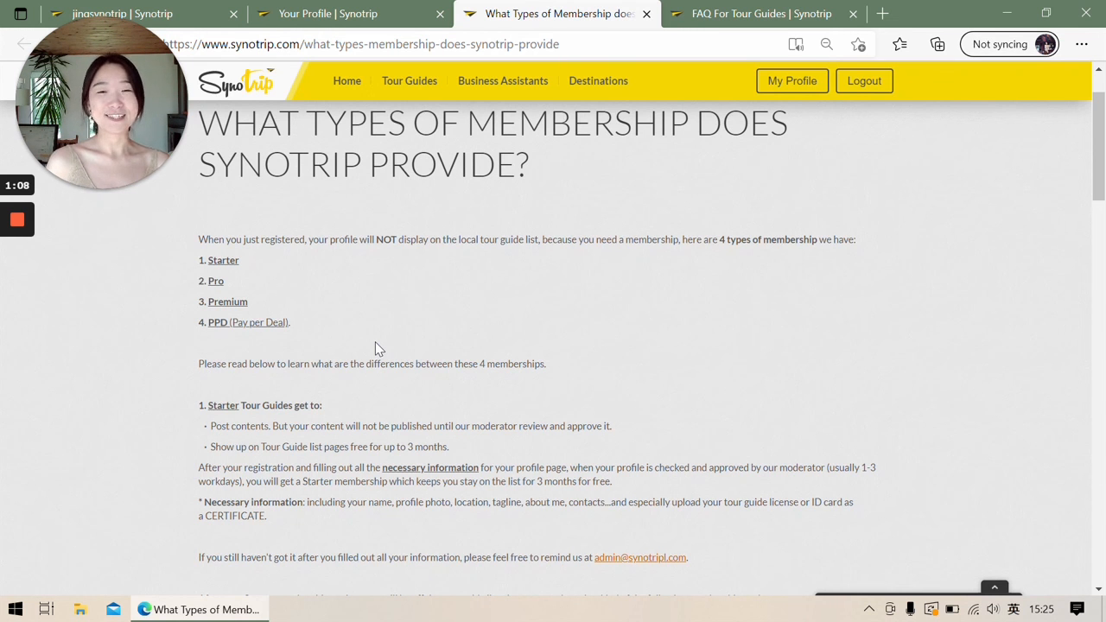
{"action": "left_click", "coordinate": [760, 14]}
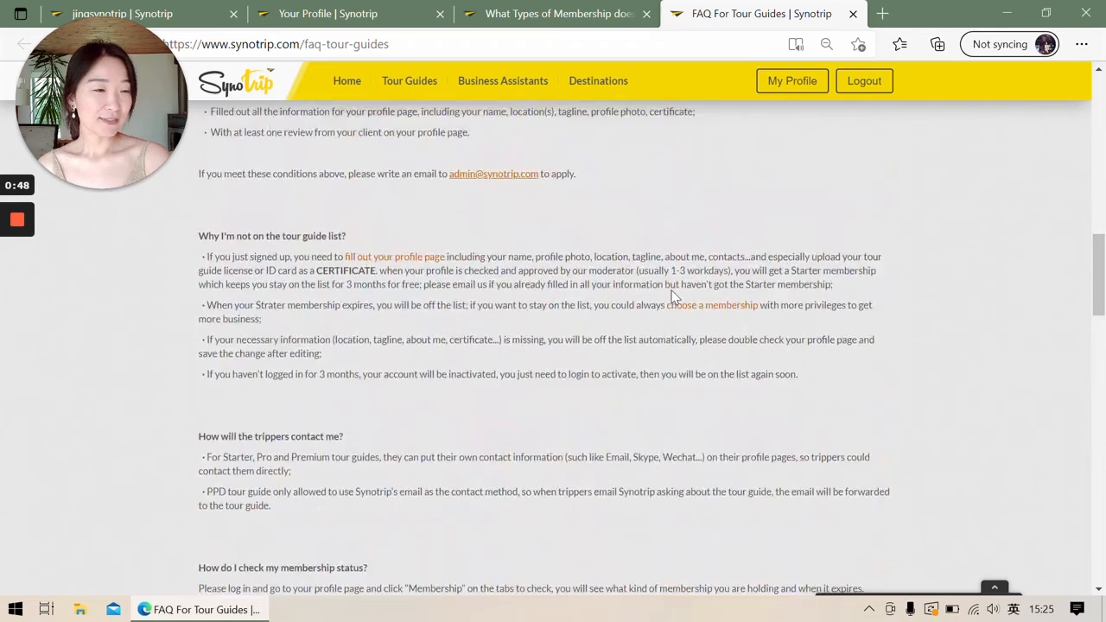
{"action": "scroll", "scroll_direction": "up", "scroll_amount": 3}
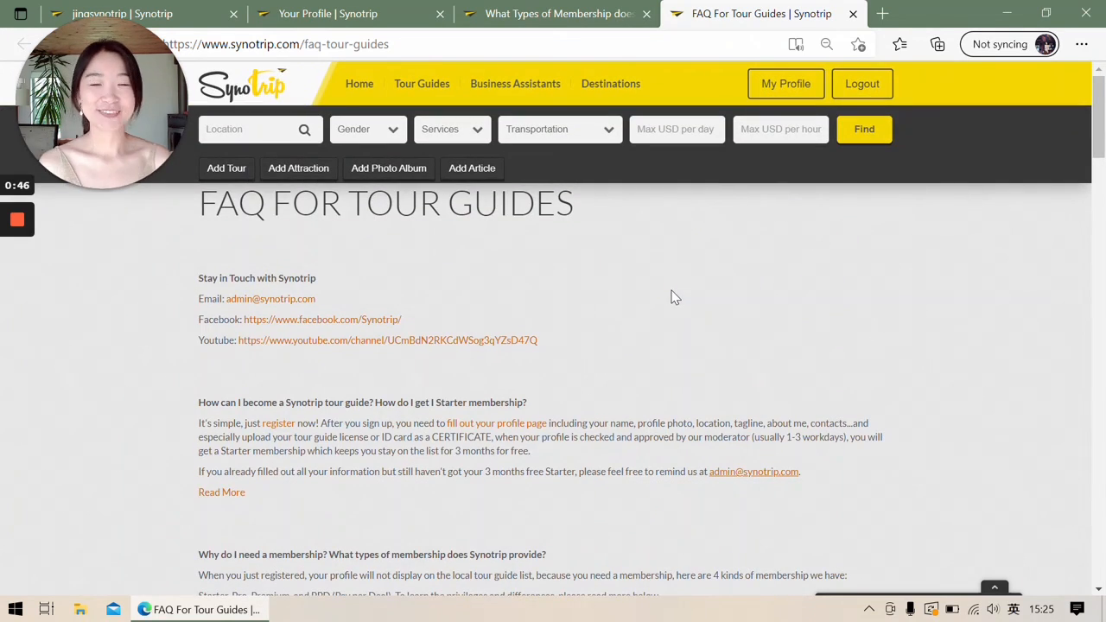